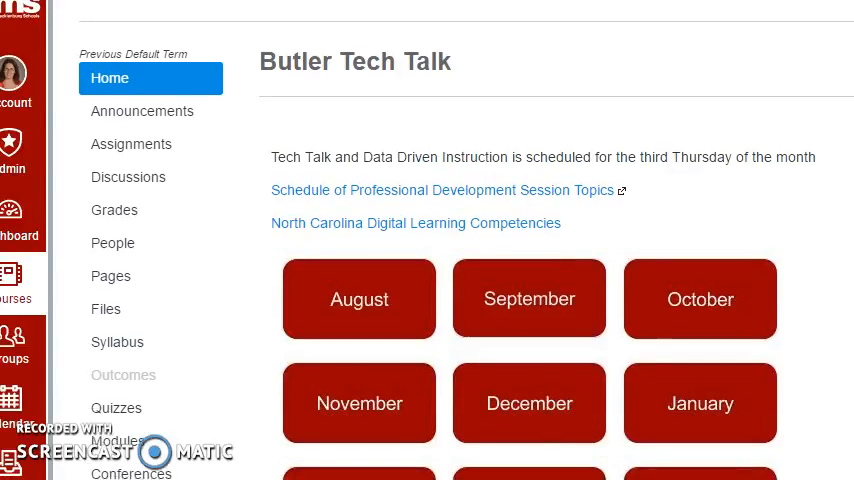
Reach Settings from the Butler Tech Talk course navigation
scroll(down, 3)
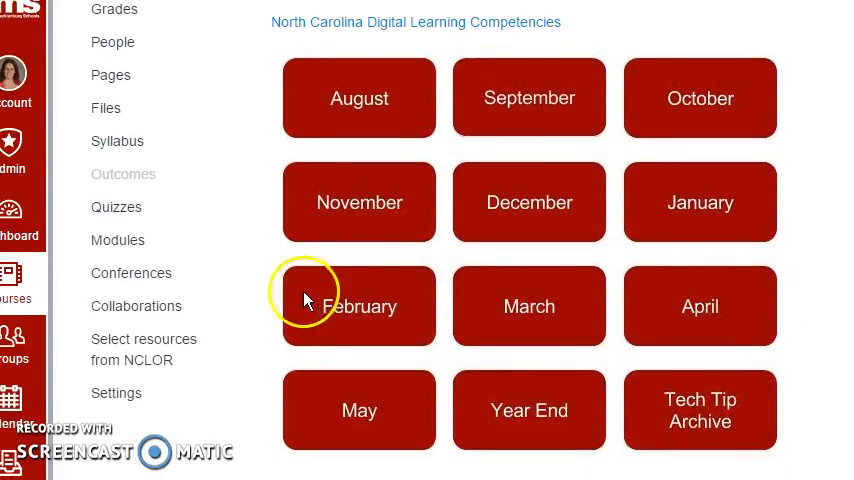
mouse_move(117, 392)
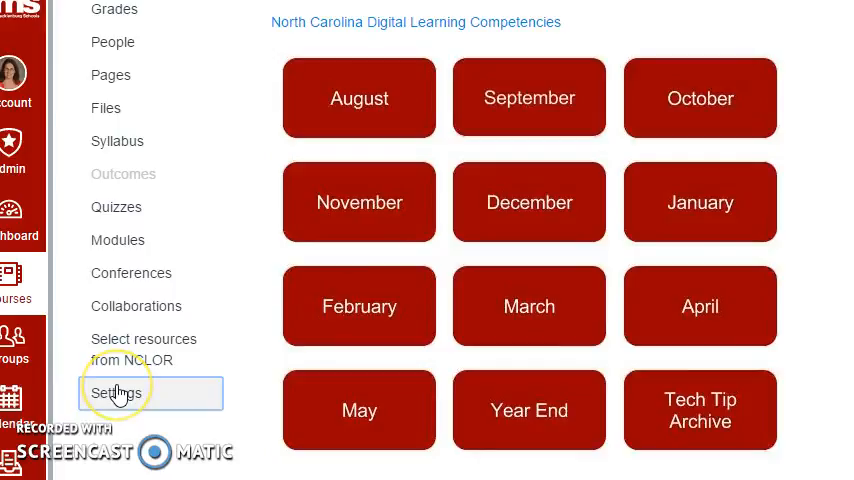
click(117, 392)
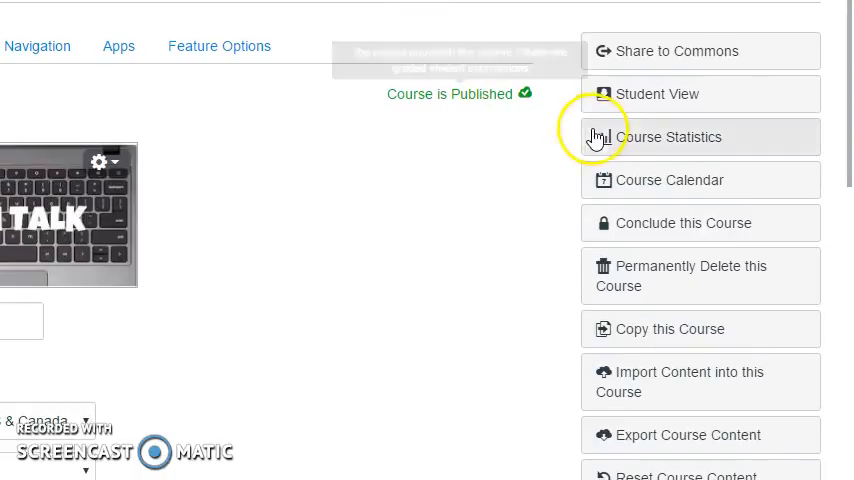
Show Course Statistics with running totals of discussions, assignments, students and quizzes
click(671, 137)
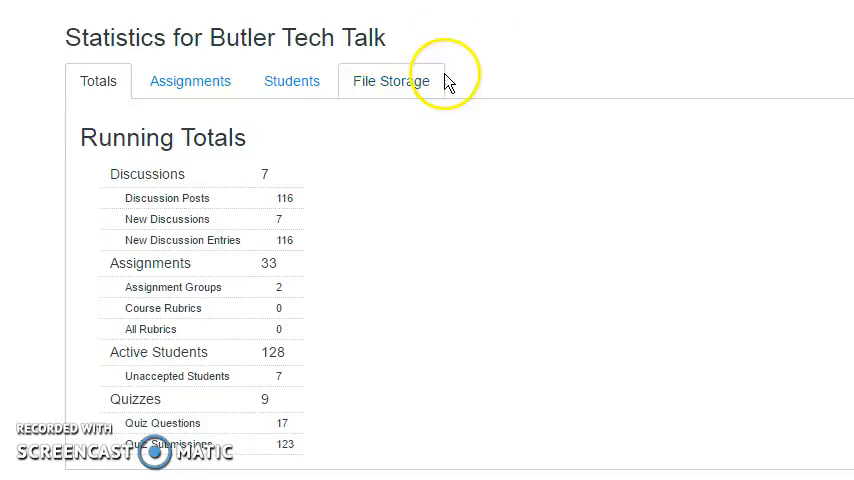
Show the Assignments usage report: 15 assignments, 143 submissions, mostly quizzes
click(190, 81)
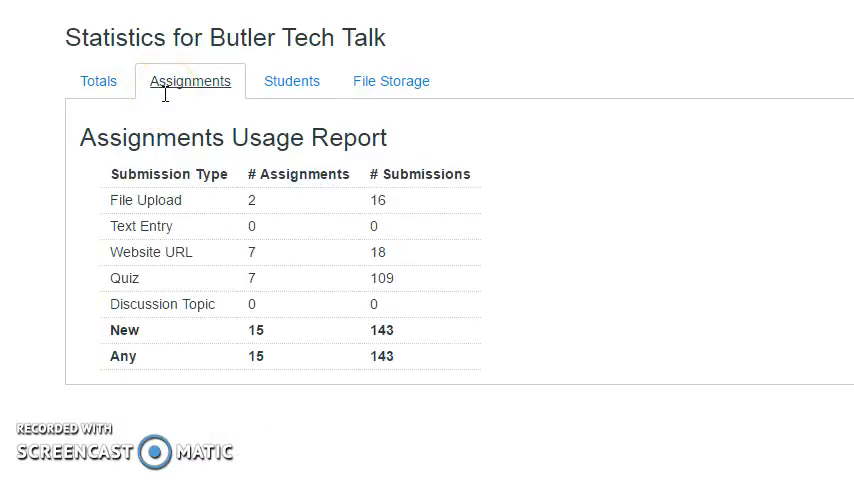
mouse_move(291, 81)
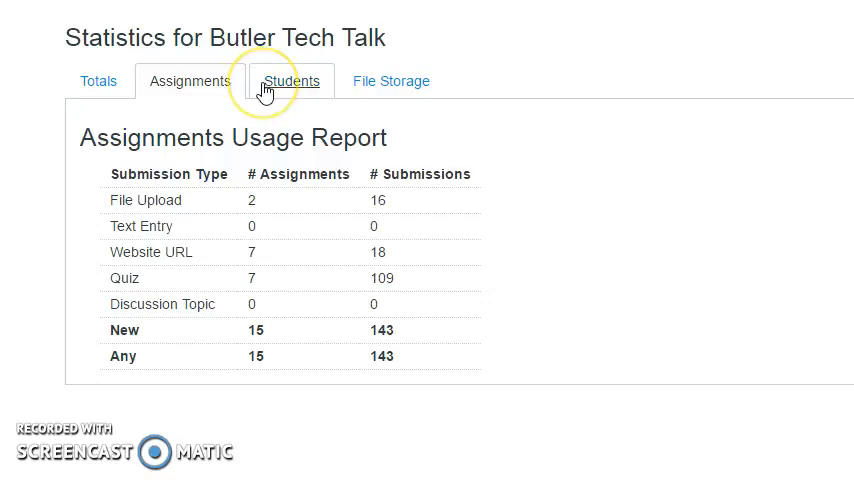
Show the Students list of recently logged-in users with last-login times
click(291, 81)
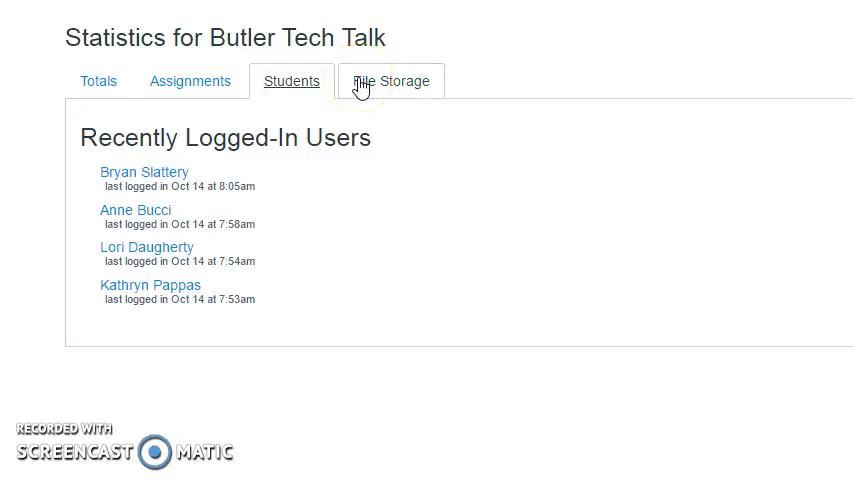
Check File Storage usage, then return toward the analytics dashboard of 138 courses and 2,084 students
click(390, 80)
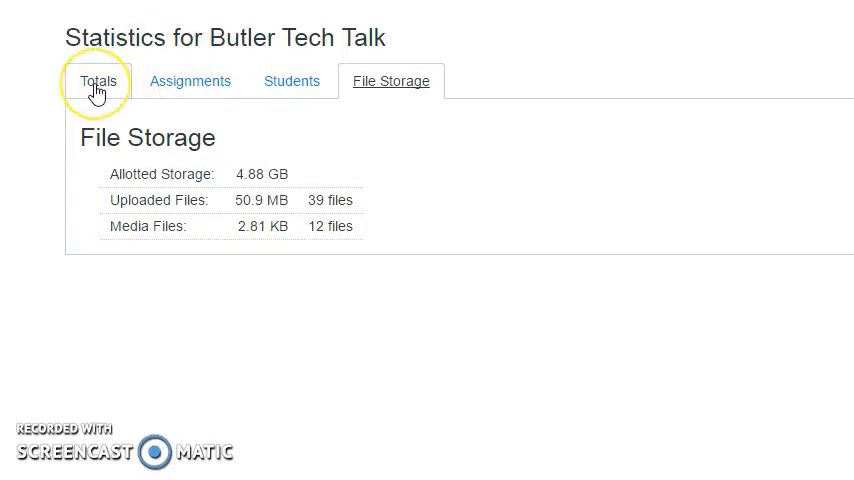
mouse_move(291, 81)
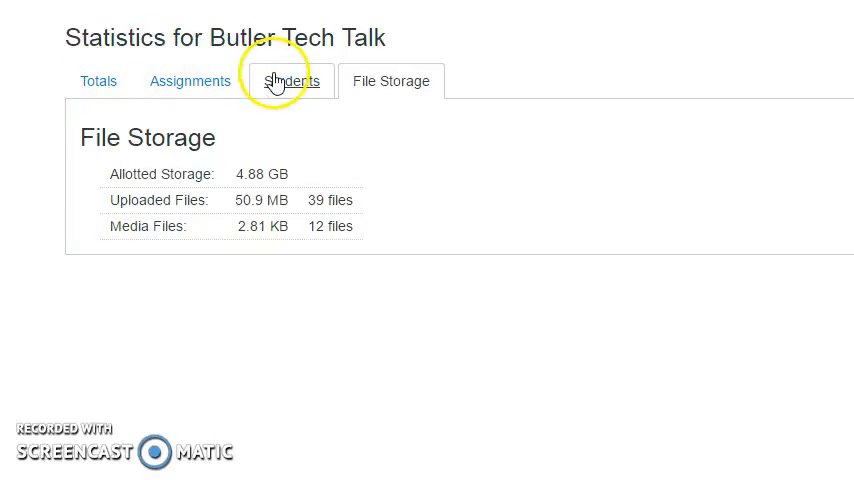
click(291, 80)
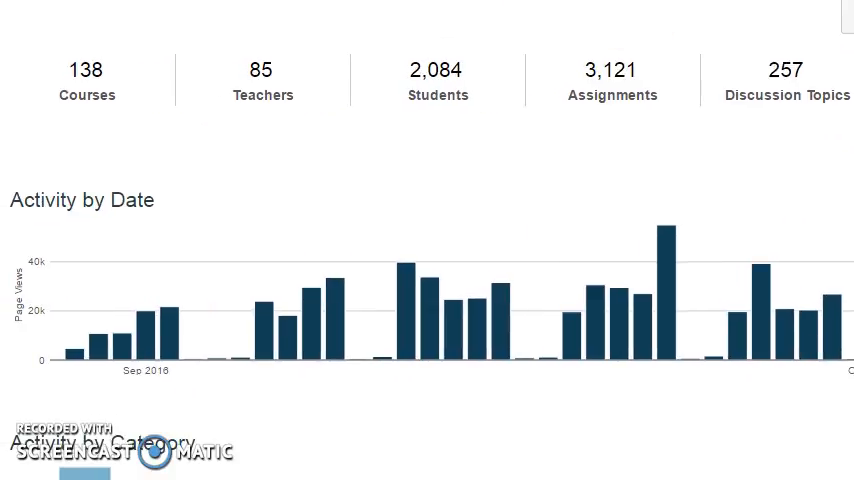
scroll(down, 3)
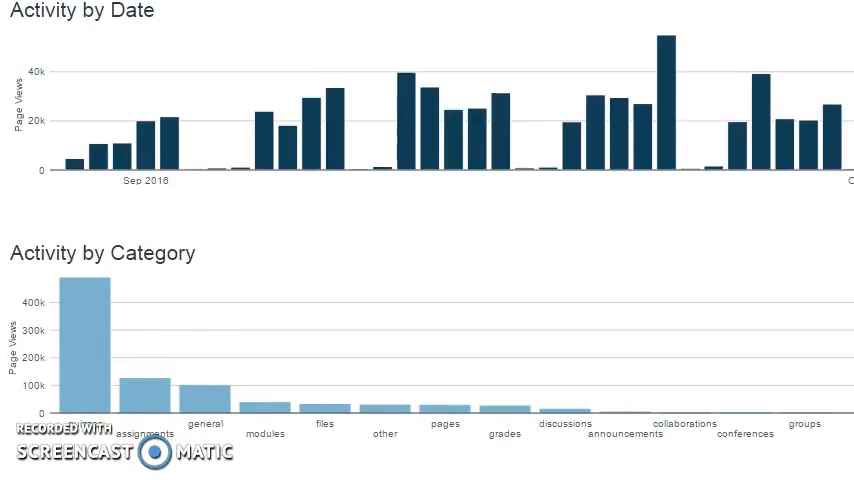
scroll(down, 3)
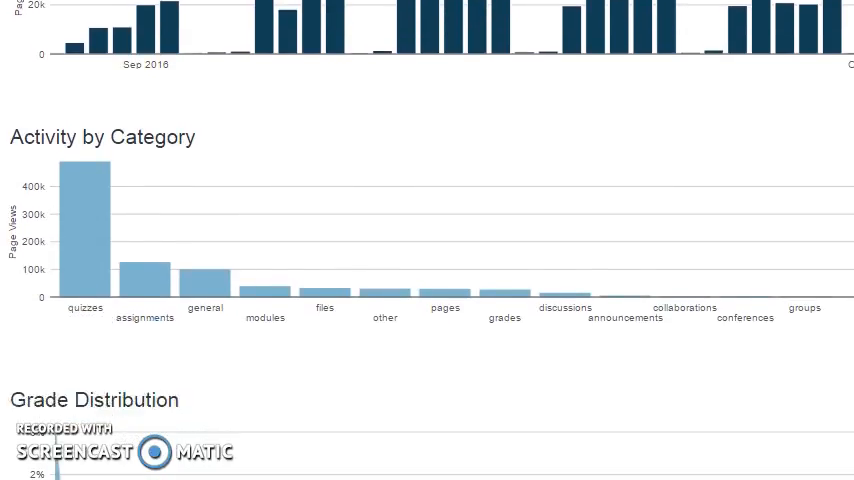
scroll(down, 3)
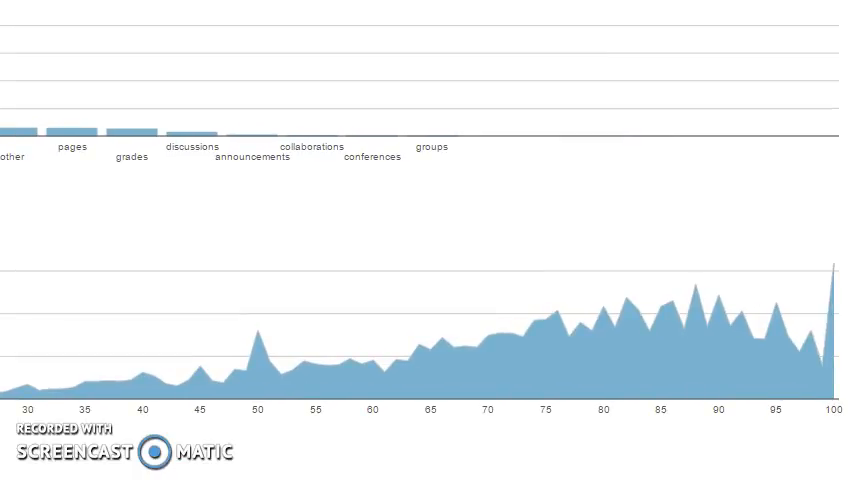
scroll(up, 3)
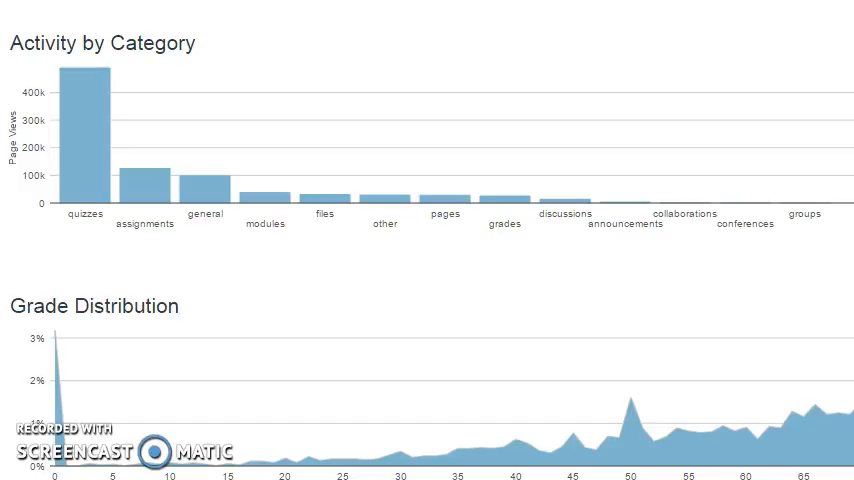
scroll(up, 3)
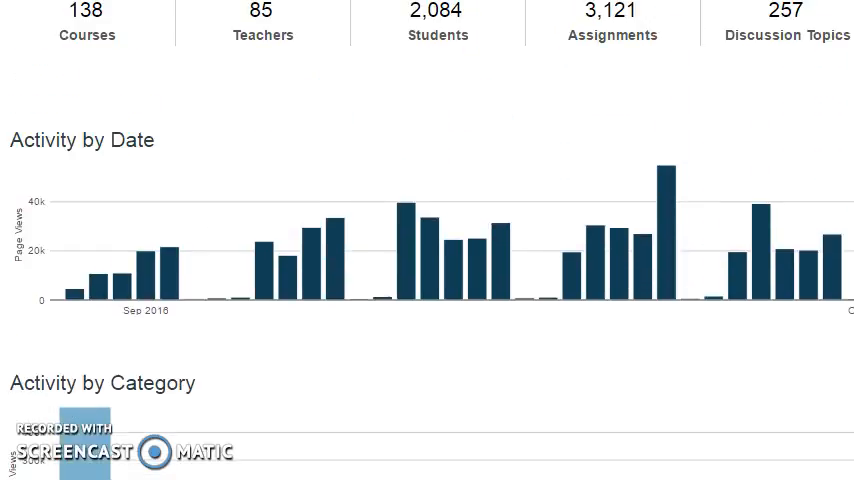